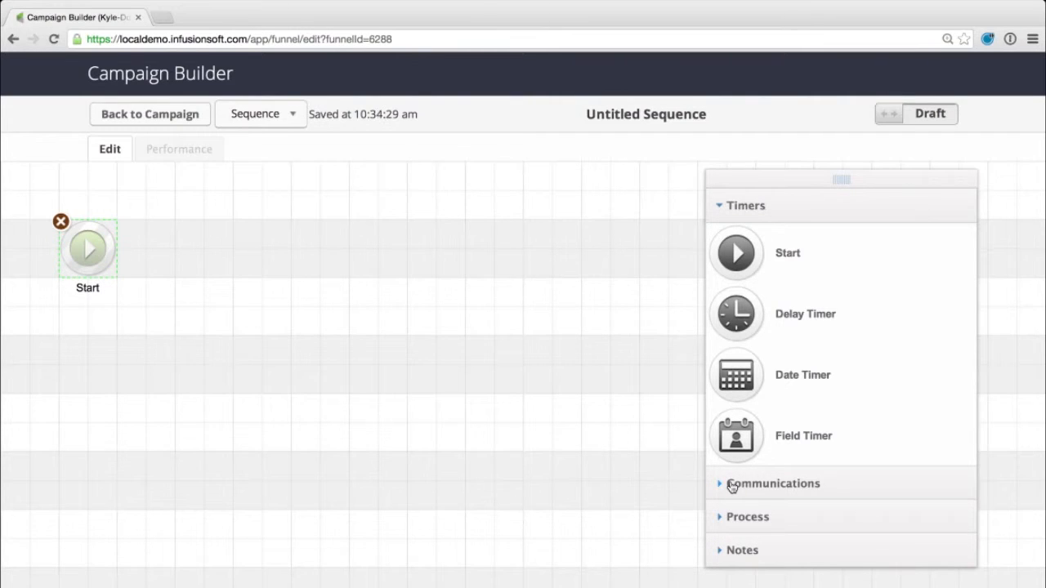
Step: Add an Email step after Start from Communications and name it 'Thanks!'
left_click(773, 483)
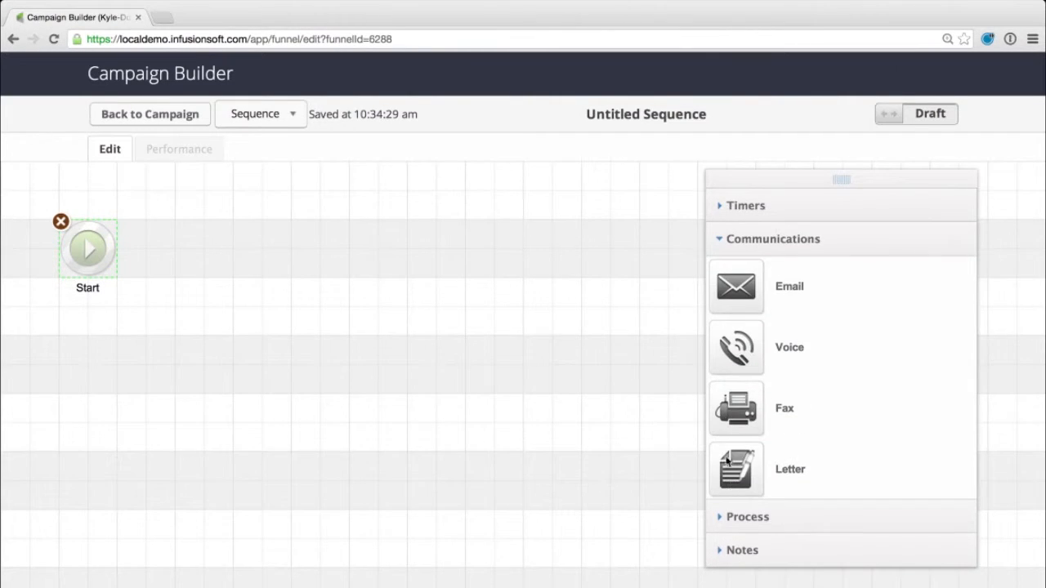
mouse_move(739, 286)
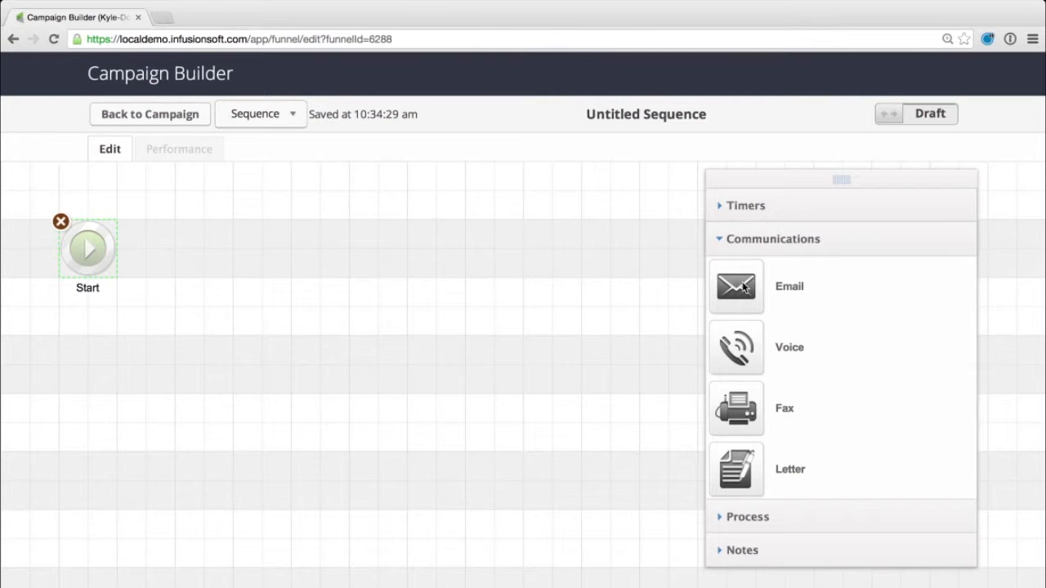
left_click_drag(735, 286, 202, 278)
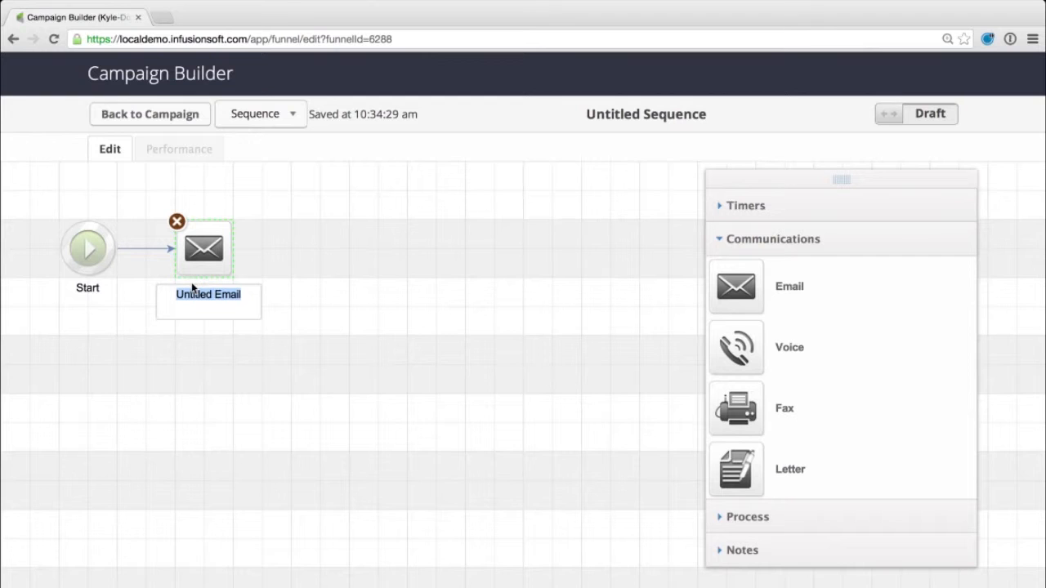
type("Thanks")
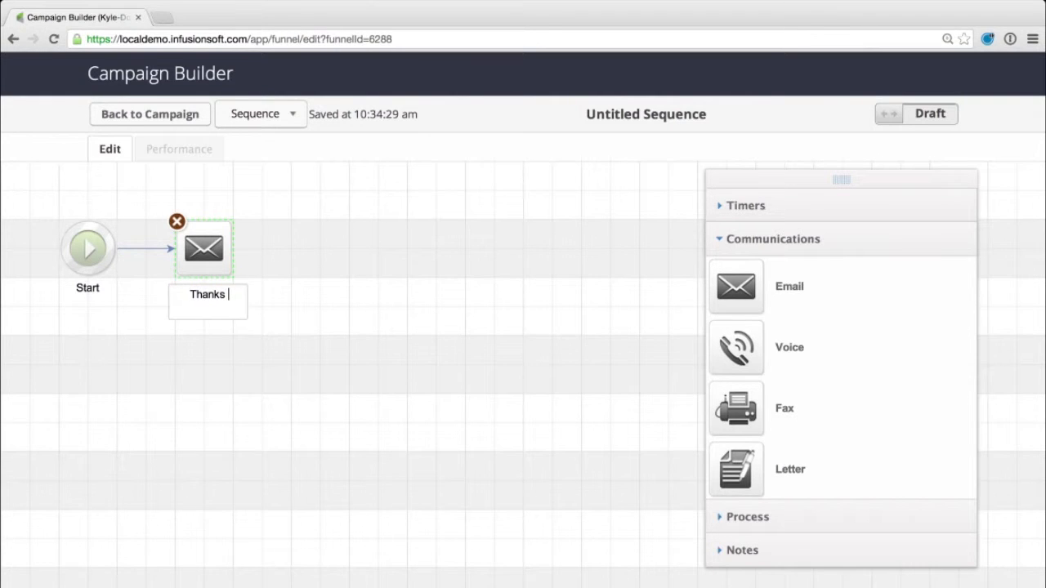
type("!")
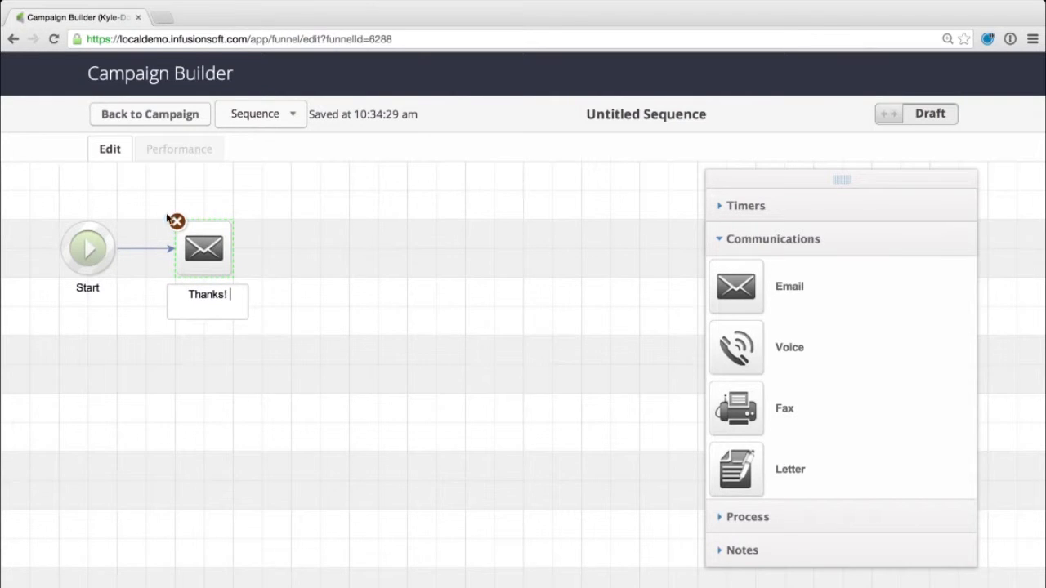
left_click(286, 319)
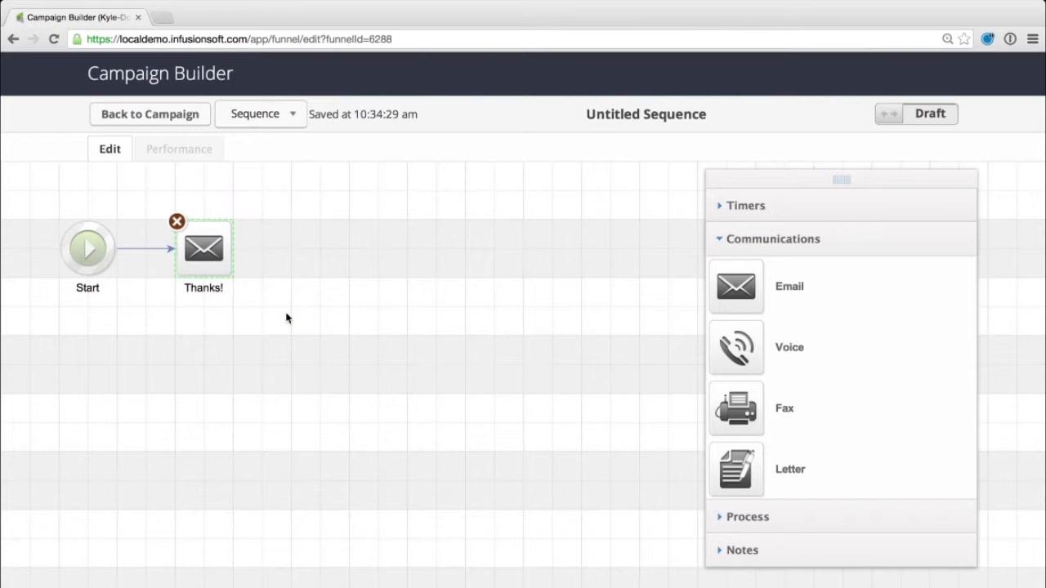
mouse_move(653, 237)
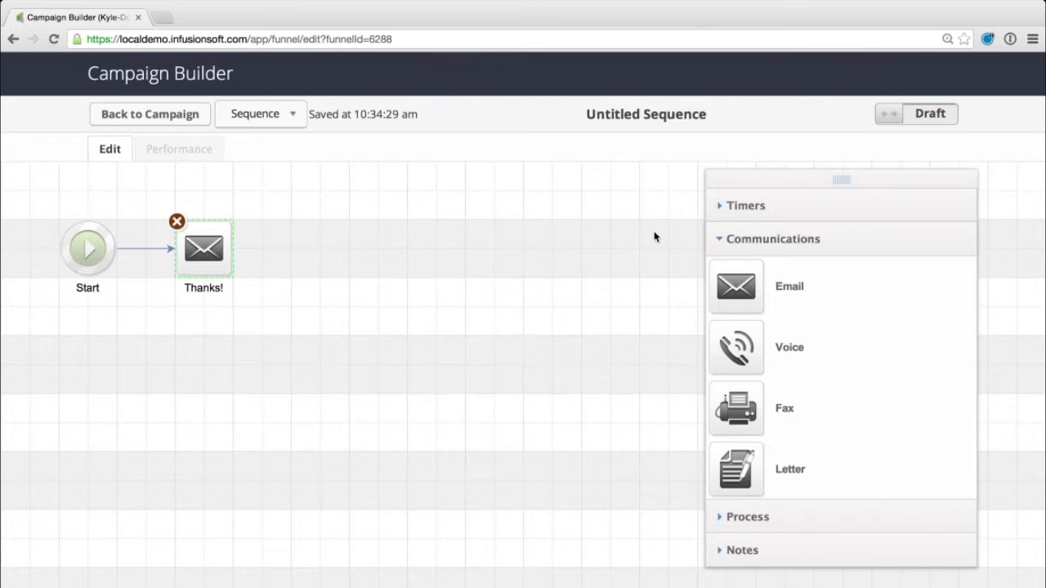
Step: Add a Delay Timer after Thanks!, then a second Email step after the timer
left_click(745, 205)
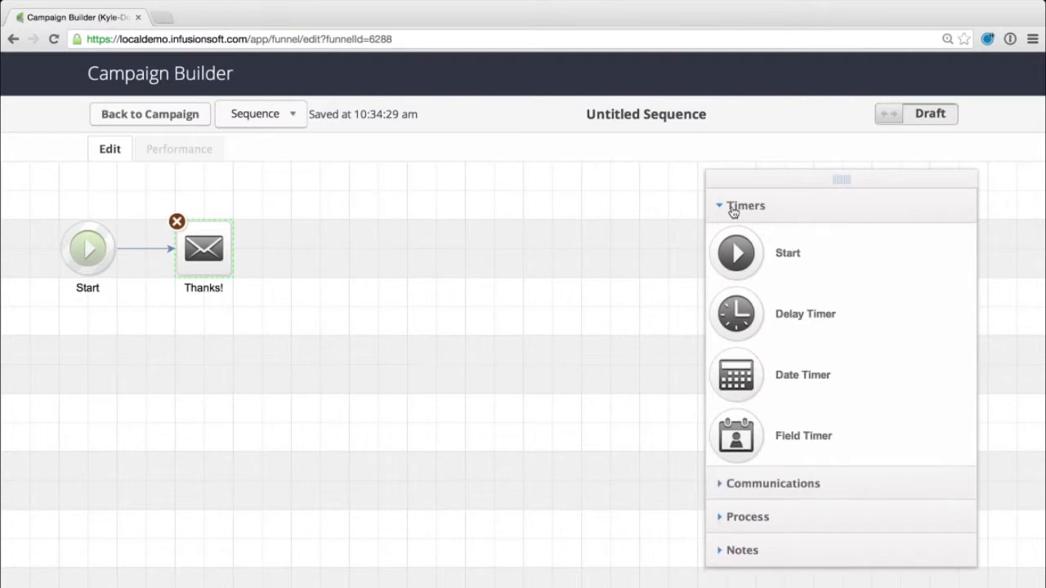
left_click_drag(736, 314, 343, 274)
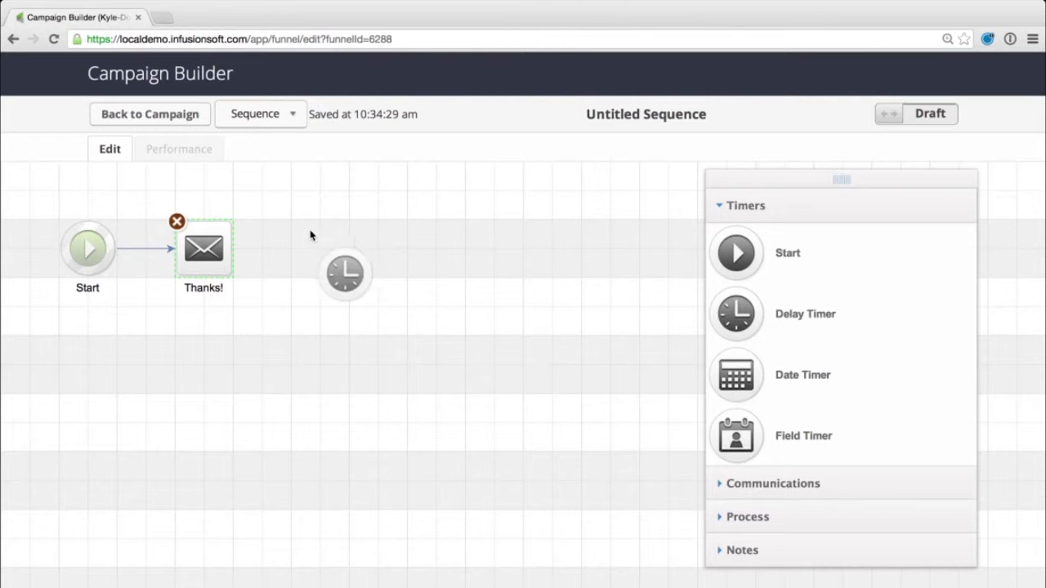
left_click_drag(345, 274, 318, 247)
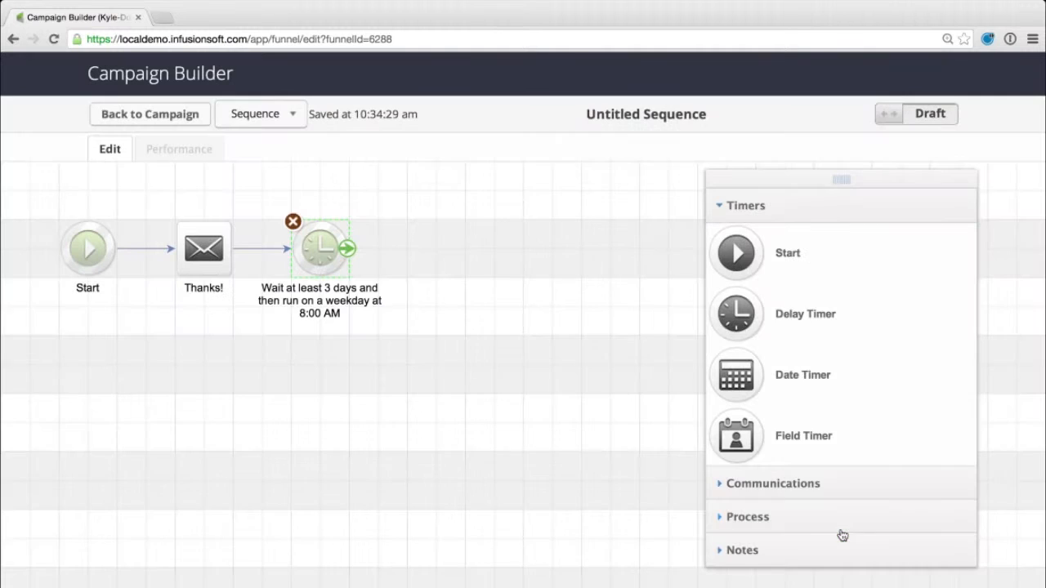
left_click(772, 482)
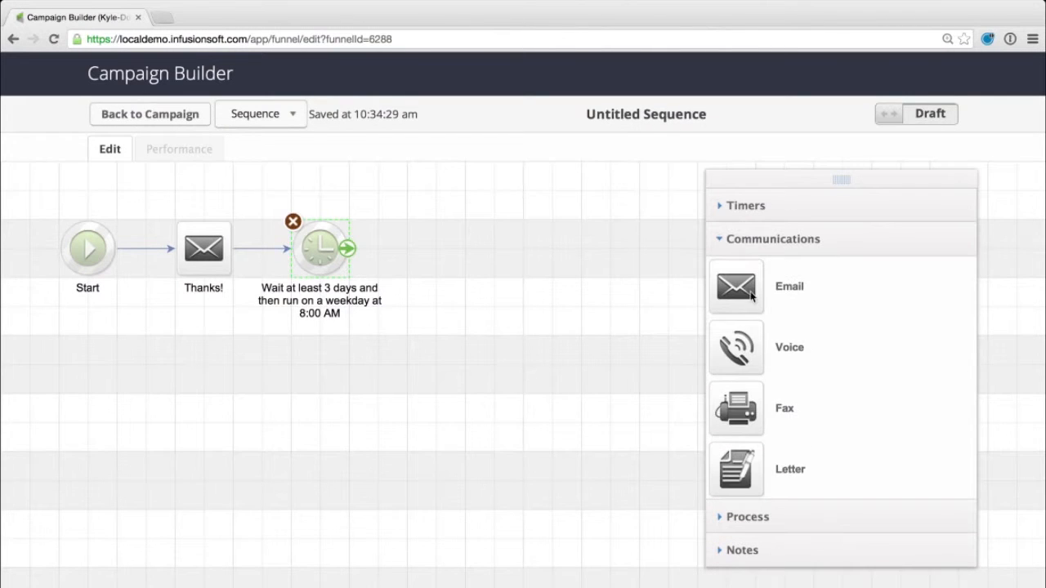
left_click_drag(736, 286, 464, 248)
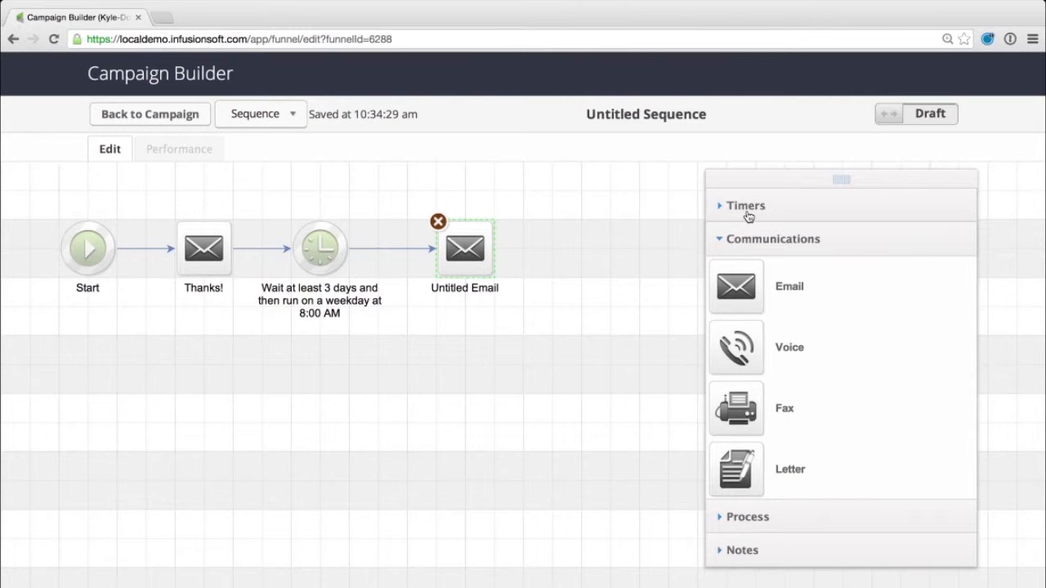
left_click(744, 205)
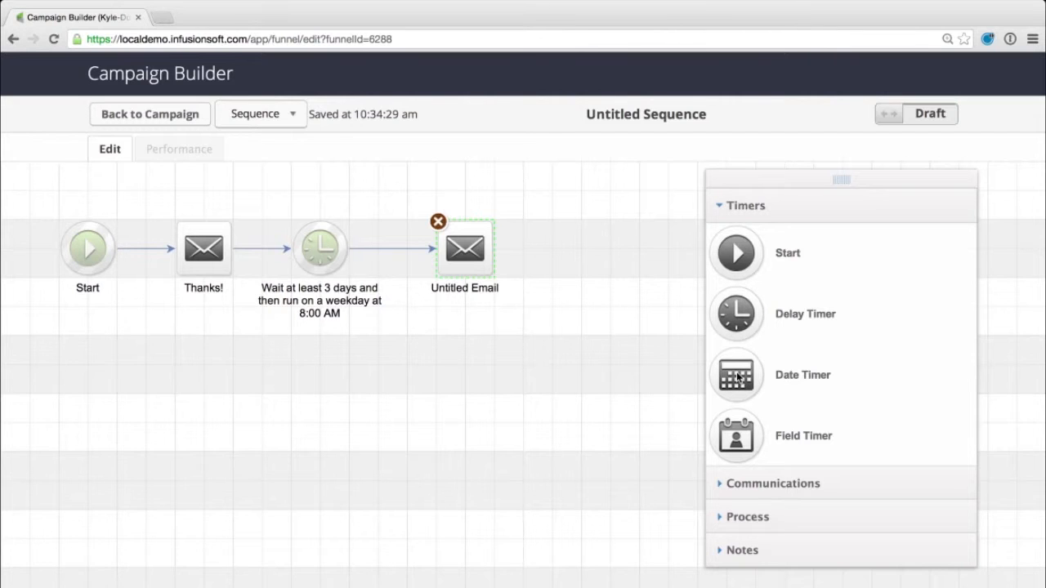
mouse_move(742, 435)
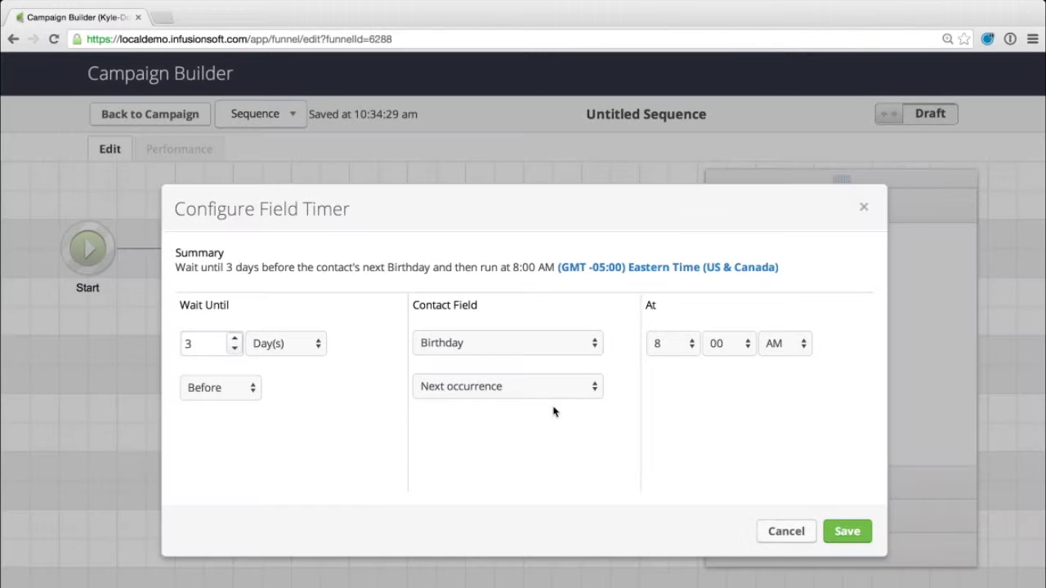
mouse_move(478, 351)
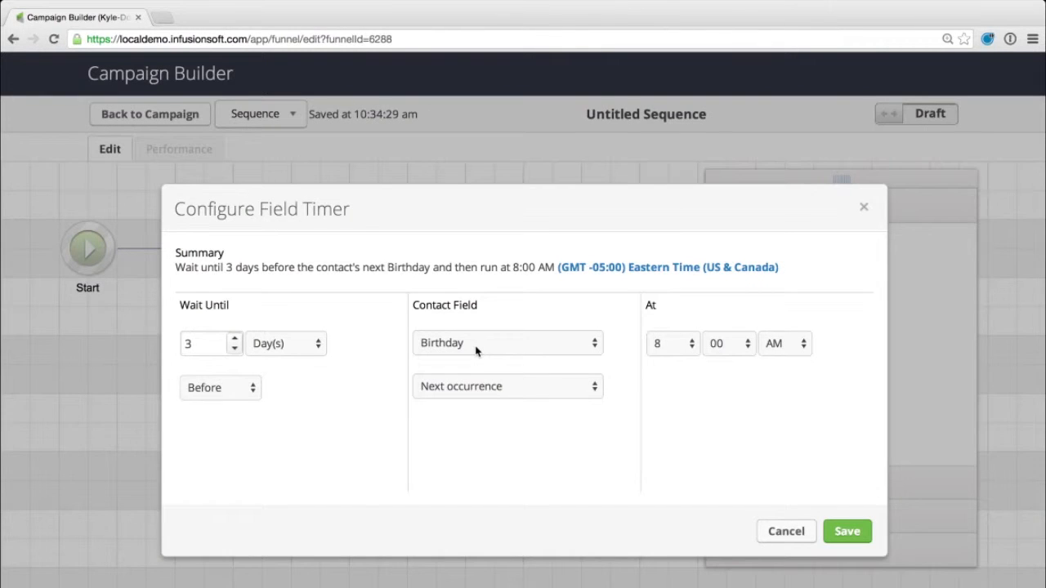
mouse_move(448, 355)
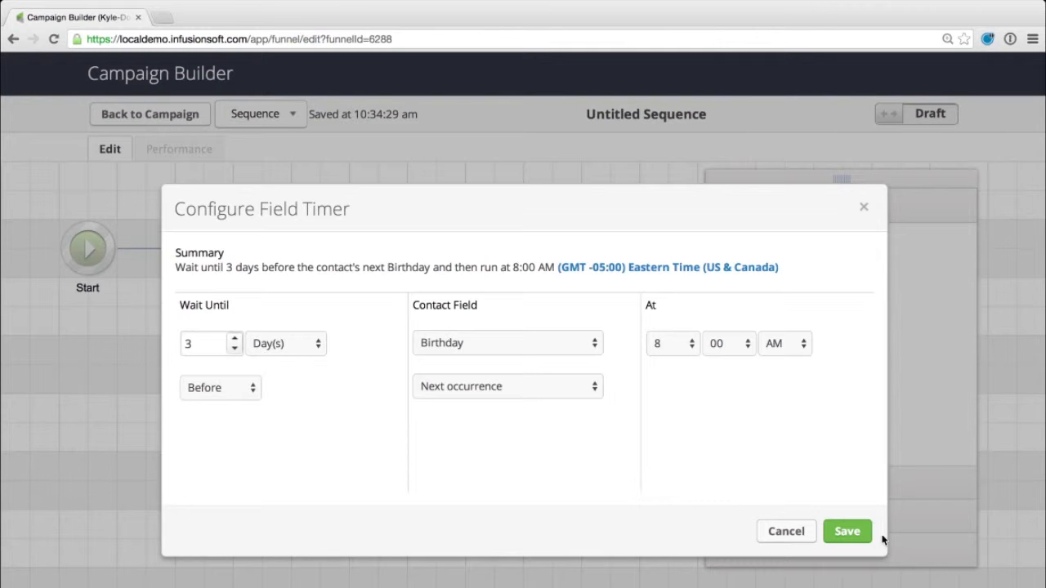
left_click(847, 531)
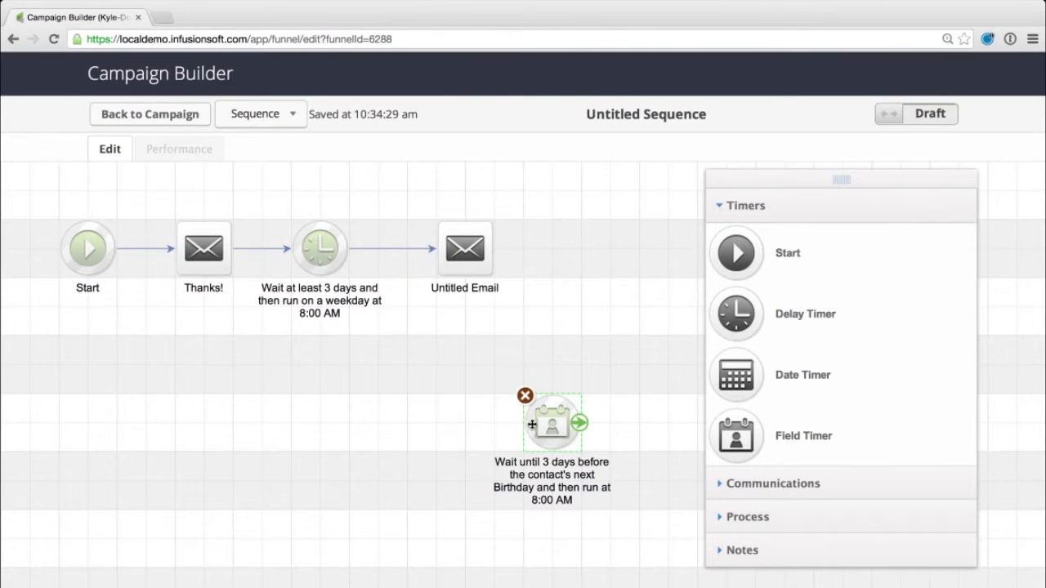
left_click(525, 395)
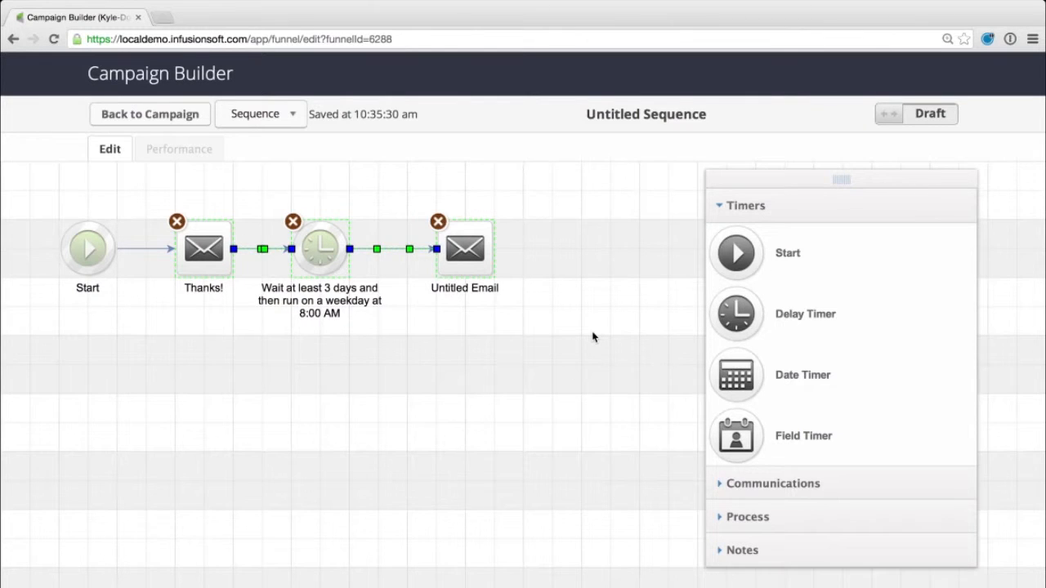
Step: Append Create Task, Assign an Owner and Create Opportunity process steps after the second email
left_click(746, 516)
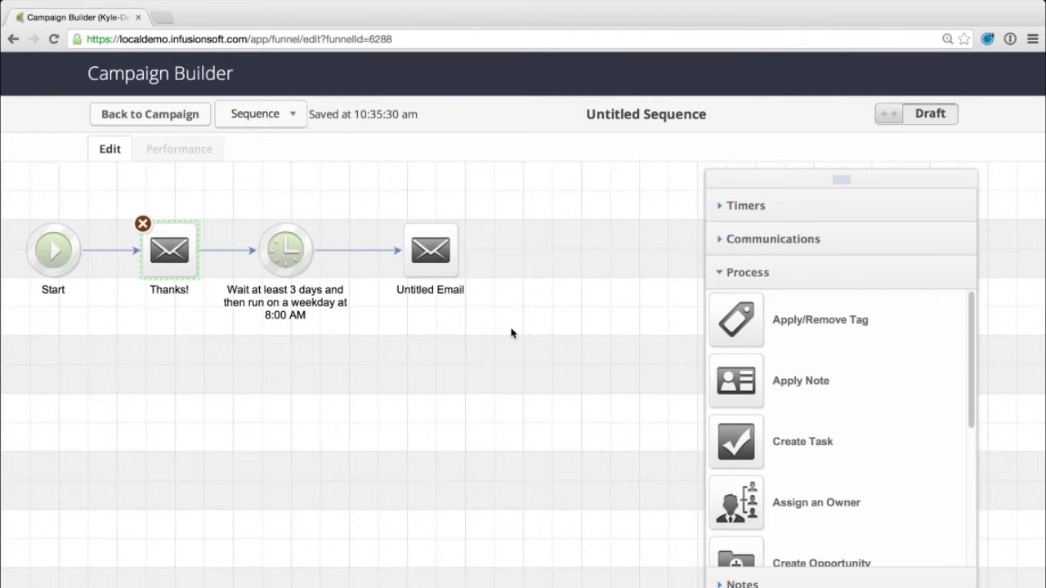
left_click_drag(735, 441, 544, 306)
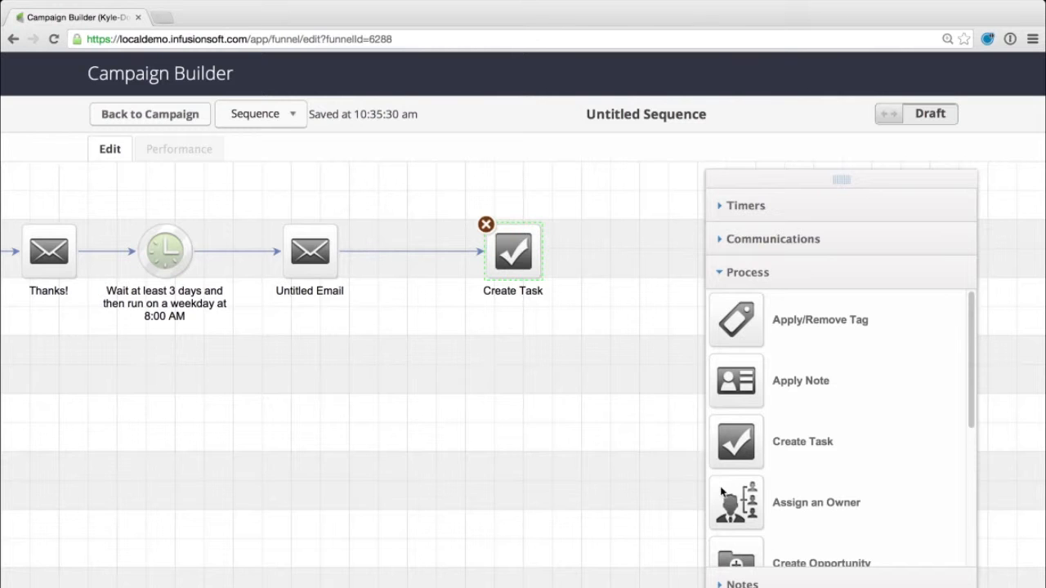
left_click_drag(735, 502, 566, 259)
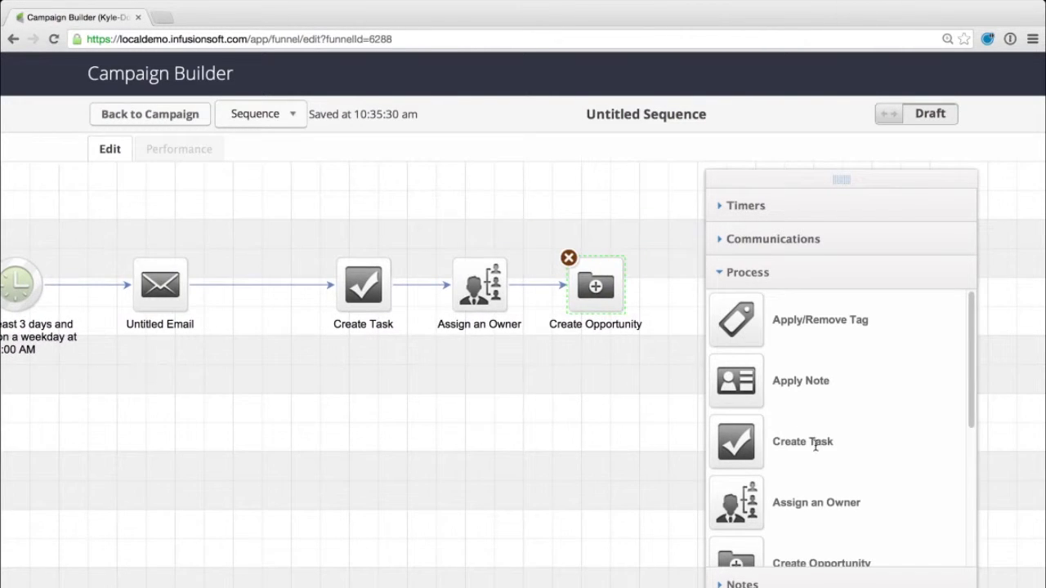
scroll("down", 3)
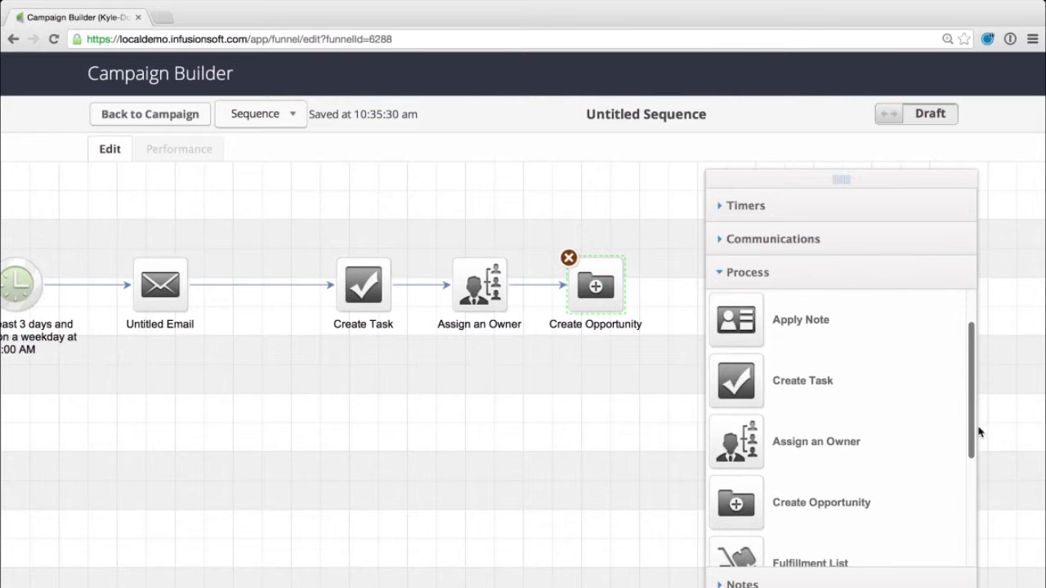
scroll("down", 3)
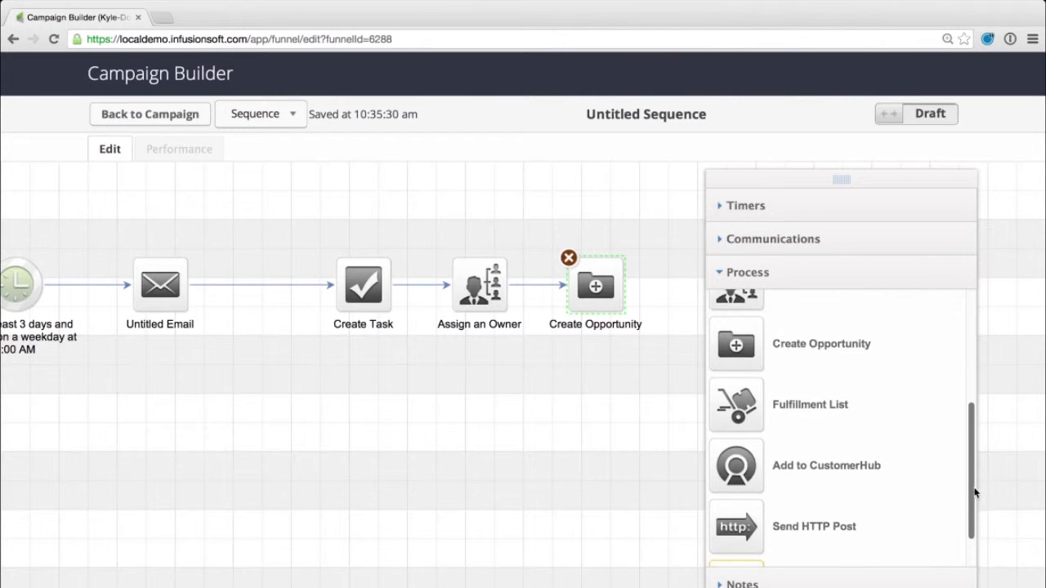
scroll("down", 3)
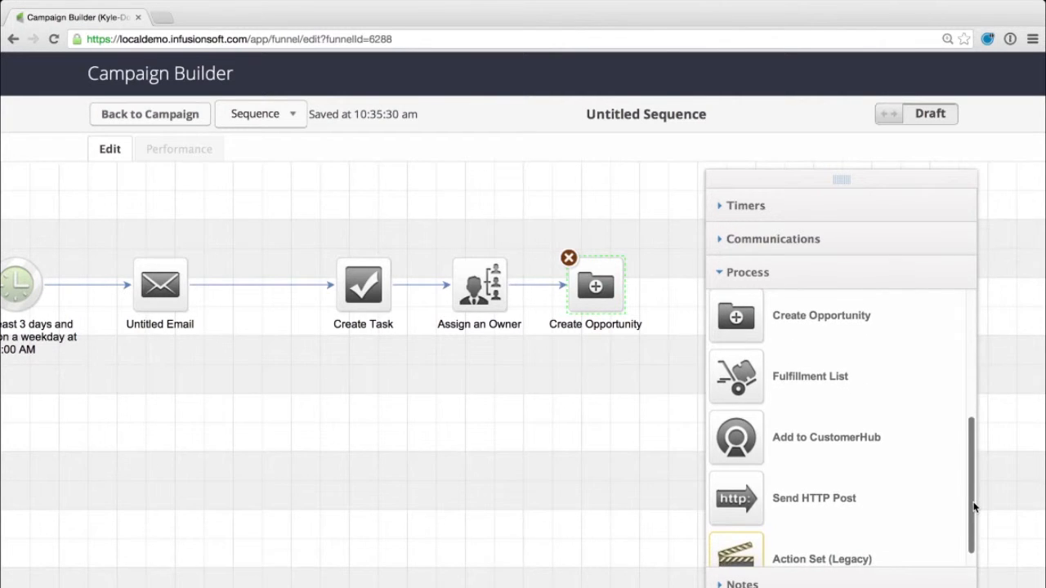
scroll("up", 3)
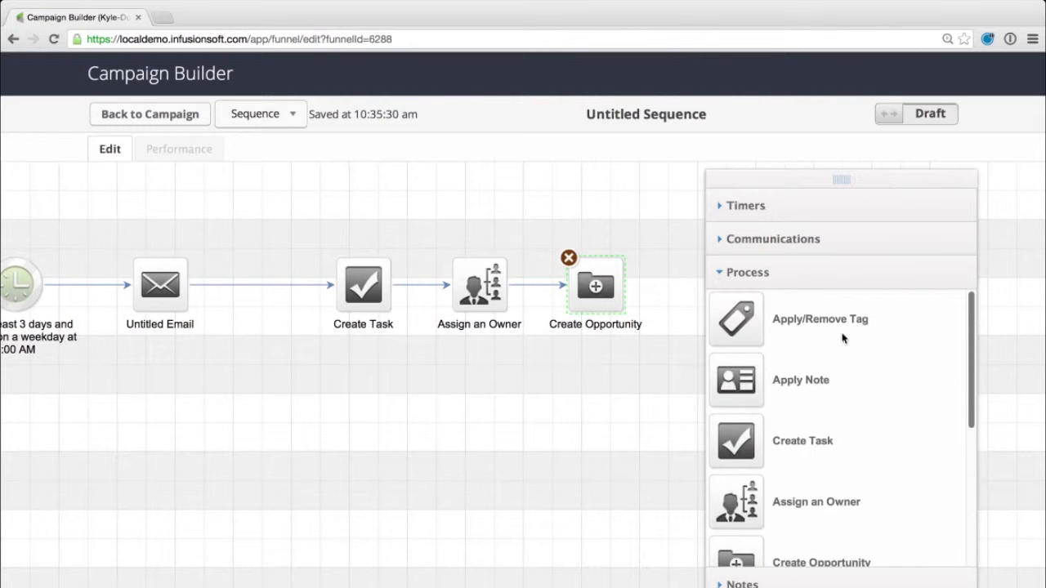
Step: Return to the campaign overview canvas
left_click(149, 113)
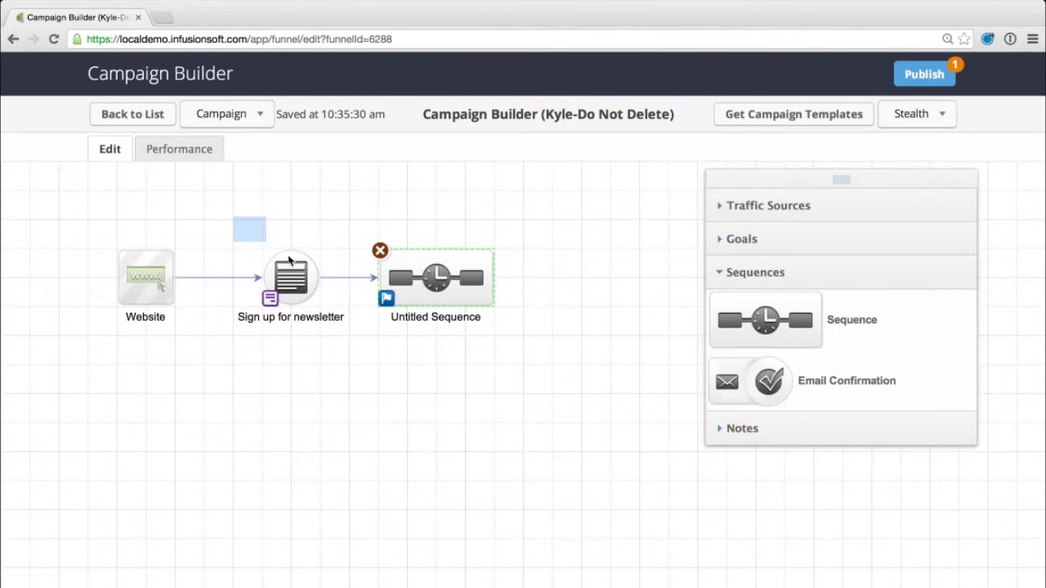